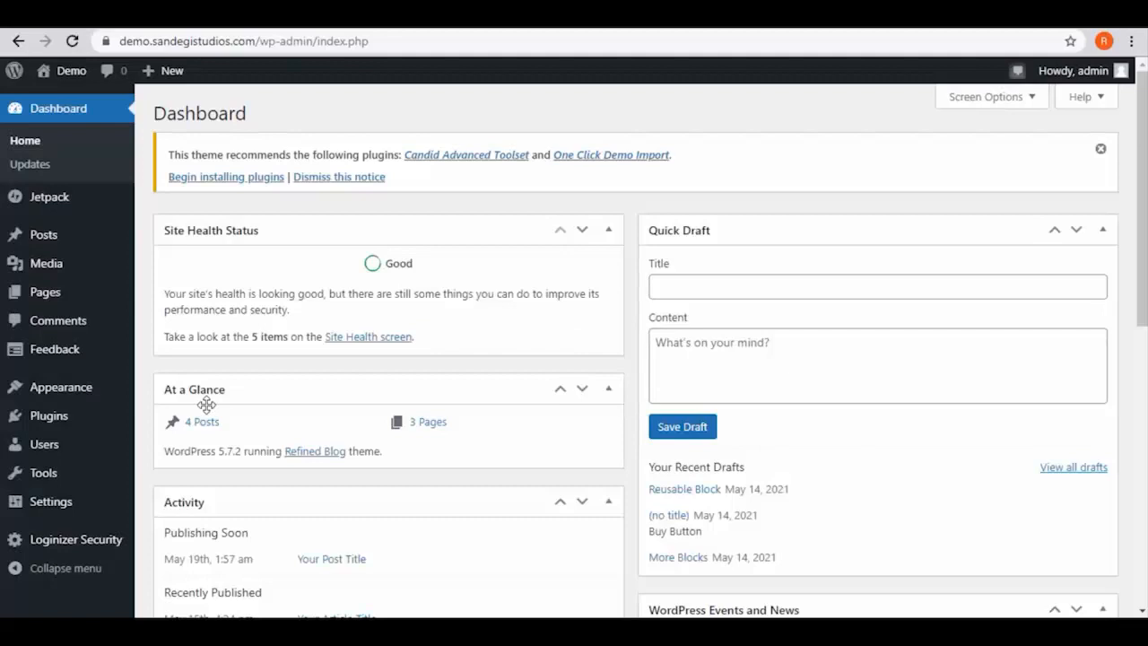
{"action": "mouse_move", "coordinate": [43, 416]}
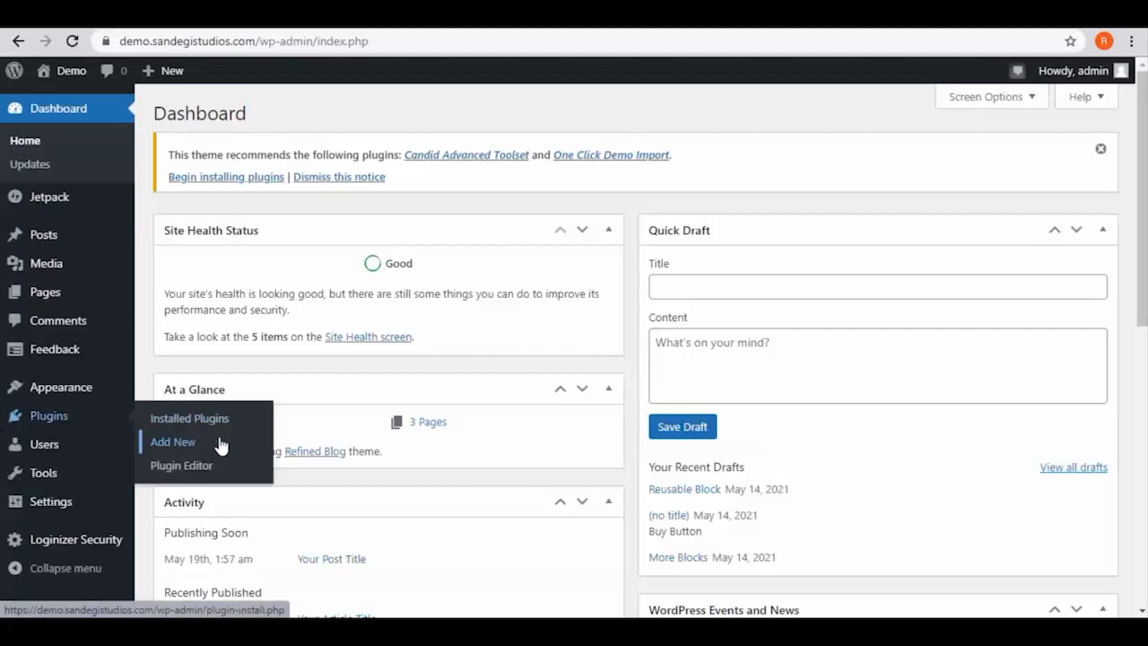
Step: From Plugins, reach the Login NoCaptcha settings and follow the link to create Google reCAPTCHA keys
{"action": "left_click", "coordinate": [172, 442]}
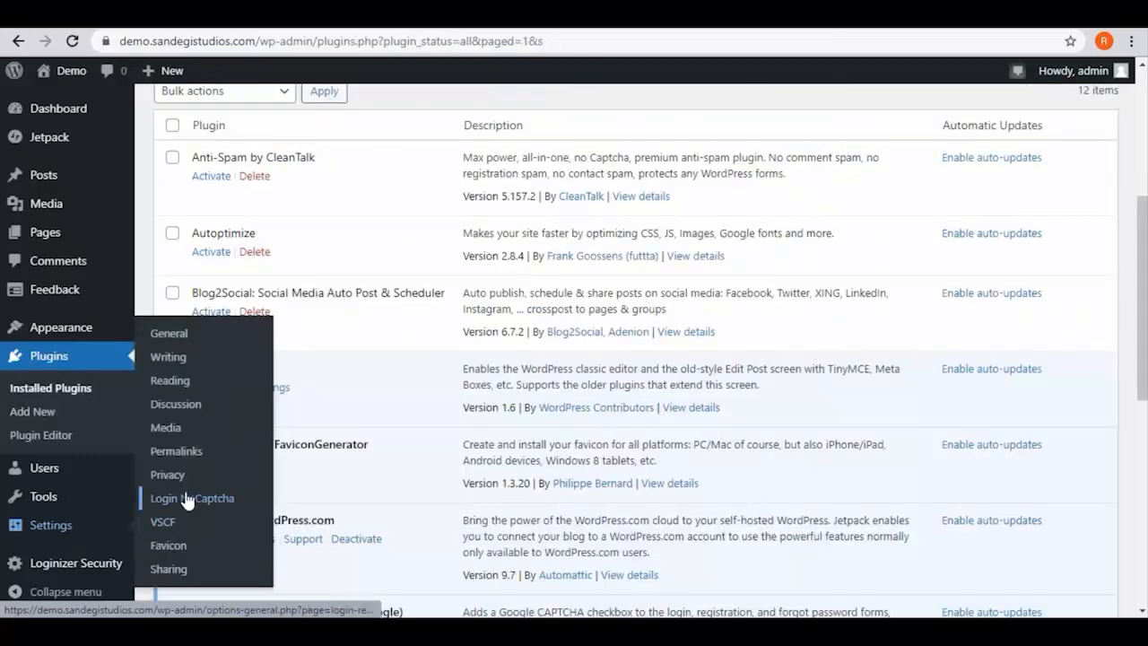
{"action": "left_click", "coordinate": [192, 499]}
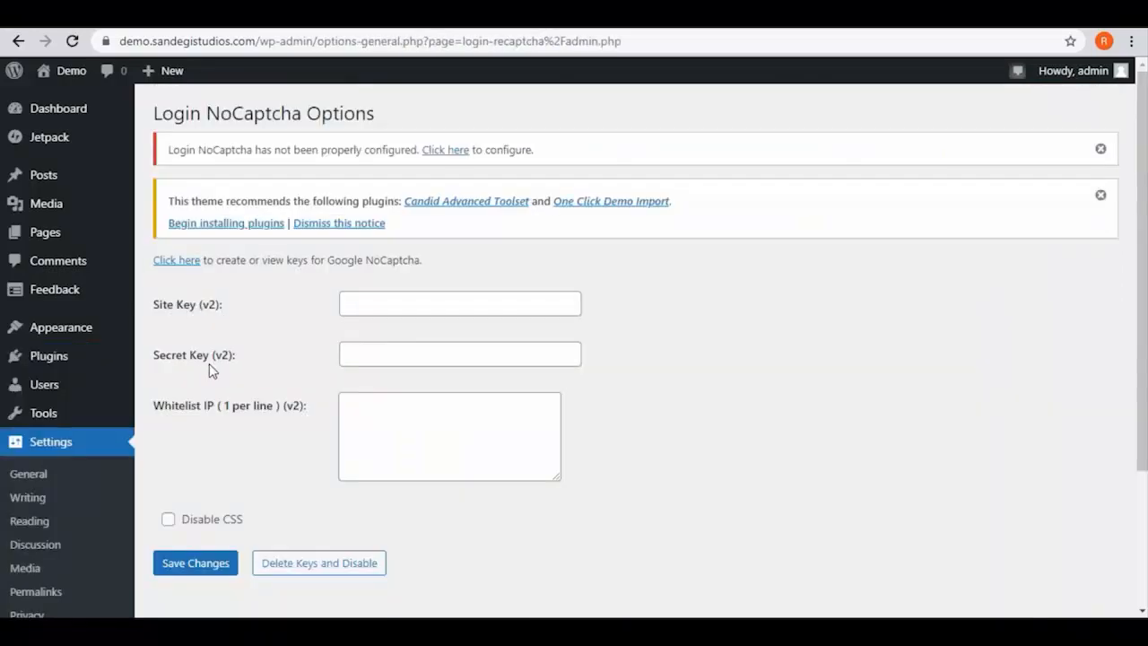
{"action": "mouse_move", "coordinate": [176, 260]}
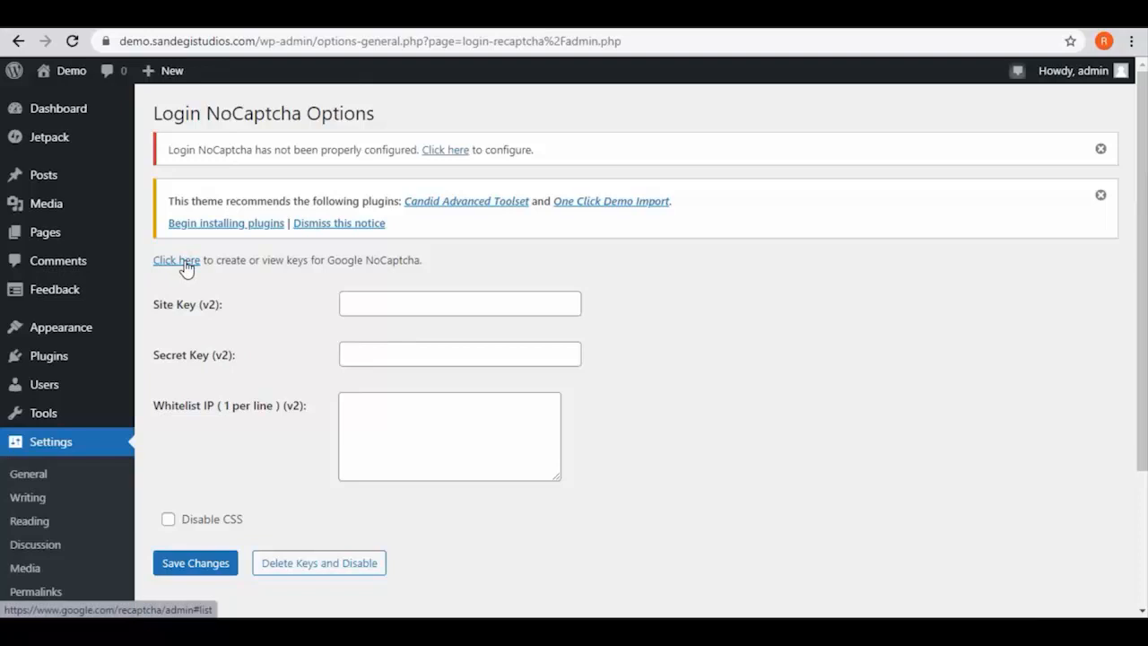
{"action": "left_click", "coordinate": [176, 260]}
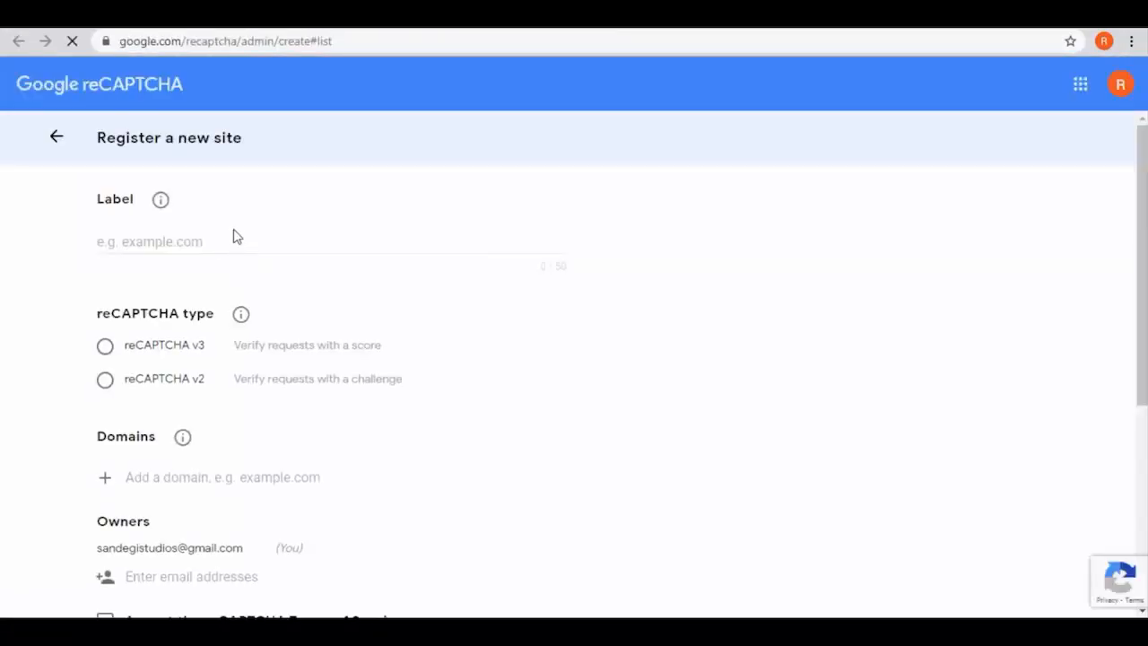
Step: Register site 'Demo' as v2 "I'm not a robot" checkbox for demo.sandegistudios.com, accept terms and submit
{"action": "type", "text": "Demo"}
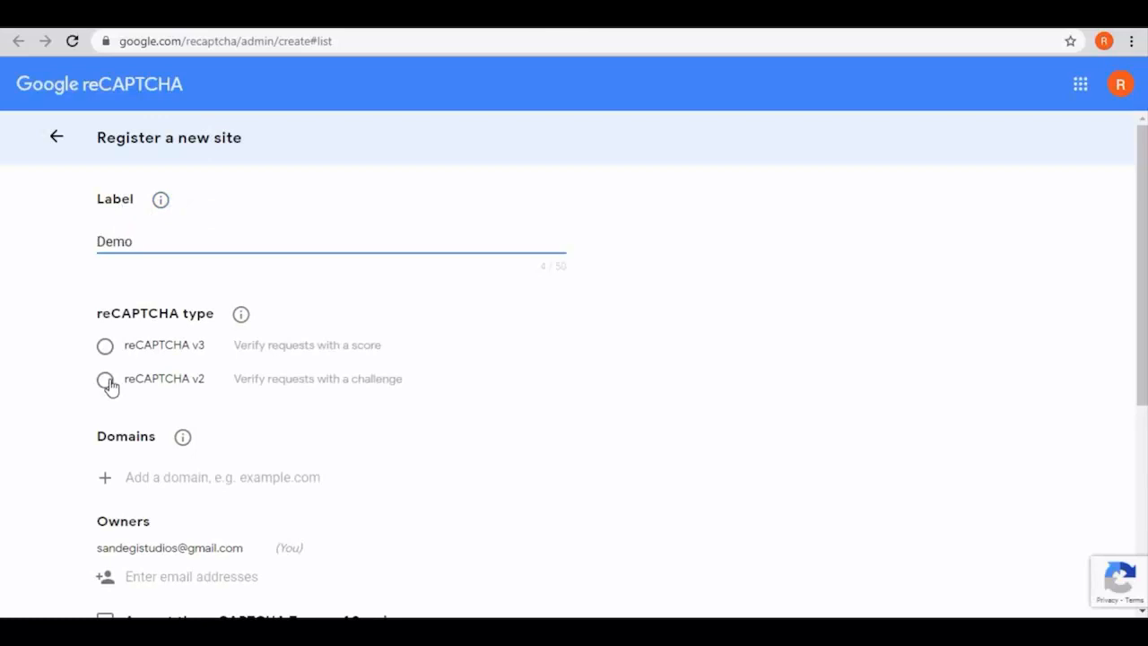
{"action": "left_click", "coordinate": [104, 376]}
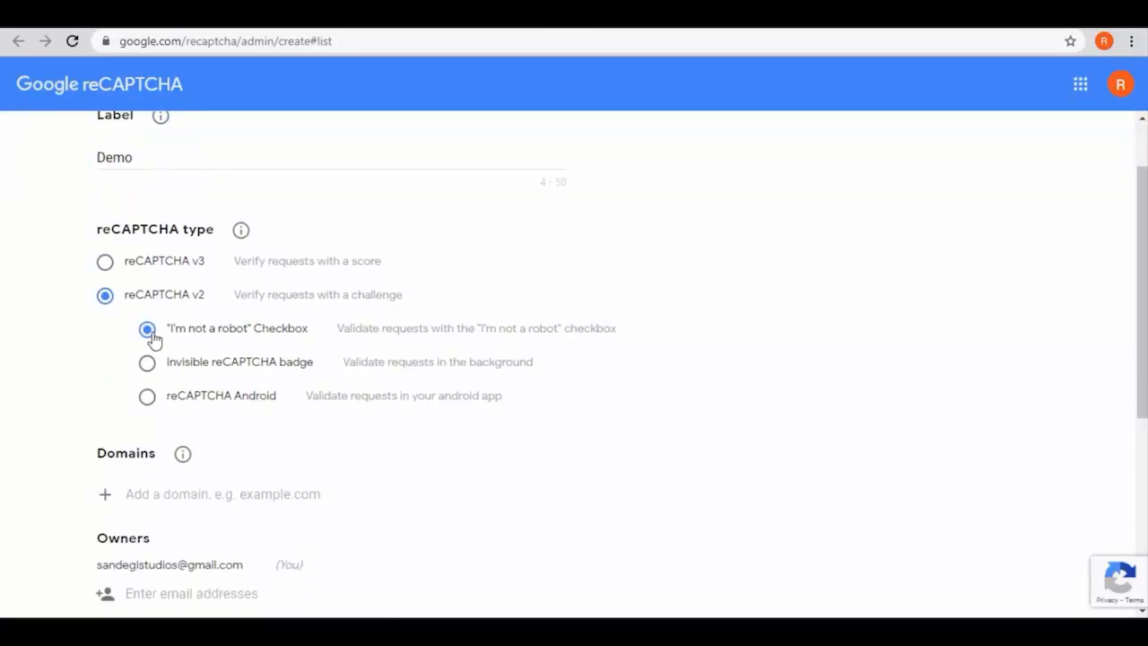
{"action": "type", "text": "demo.sandegistudios.com/"}
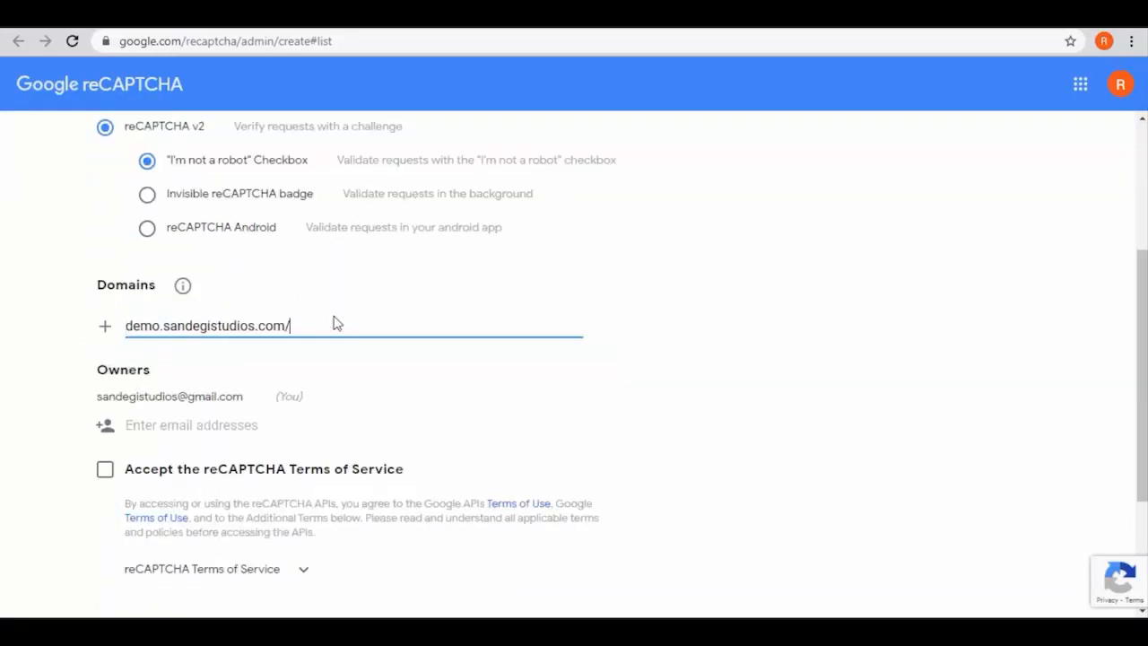
{"action": "key", "text": "Backspace"}
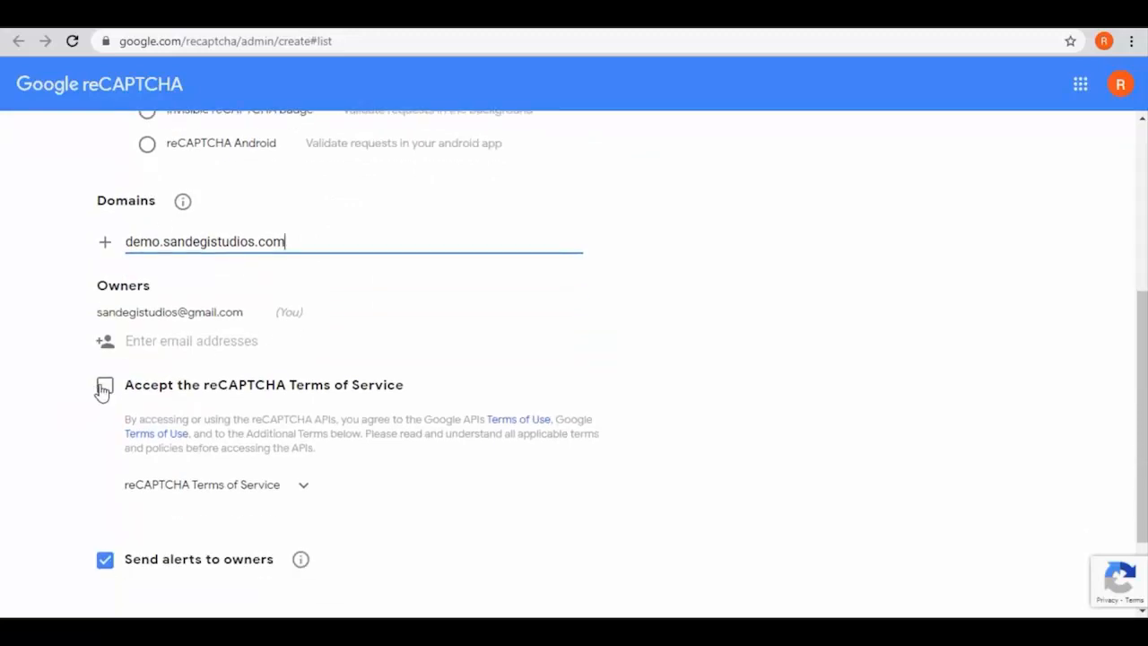
{"action": "left_click", "coordinate": [104, 384]}
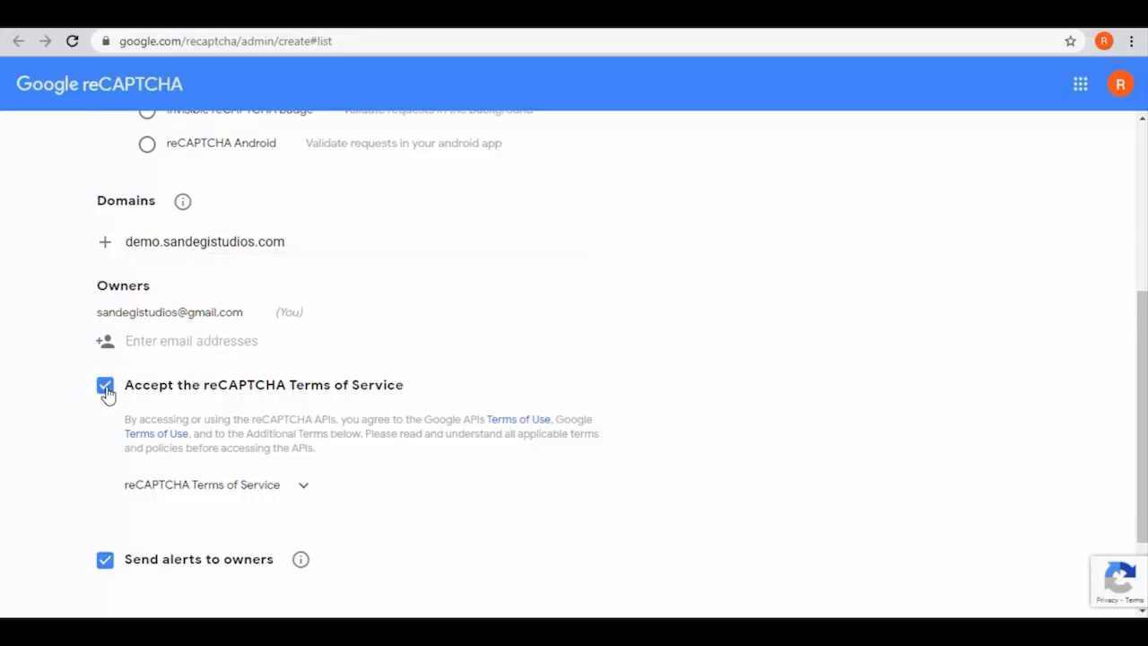
{"action": "scroll", "scroll_direction": "down", "scroll_amount": 3}
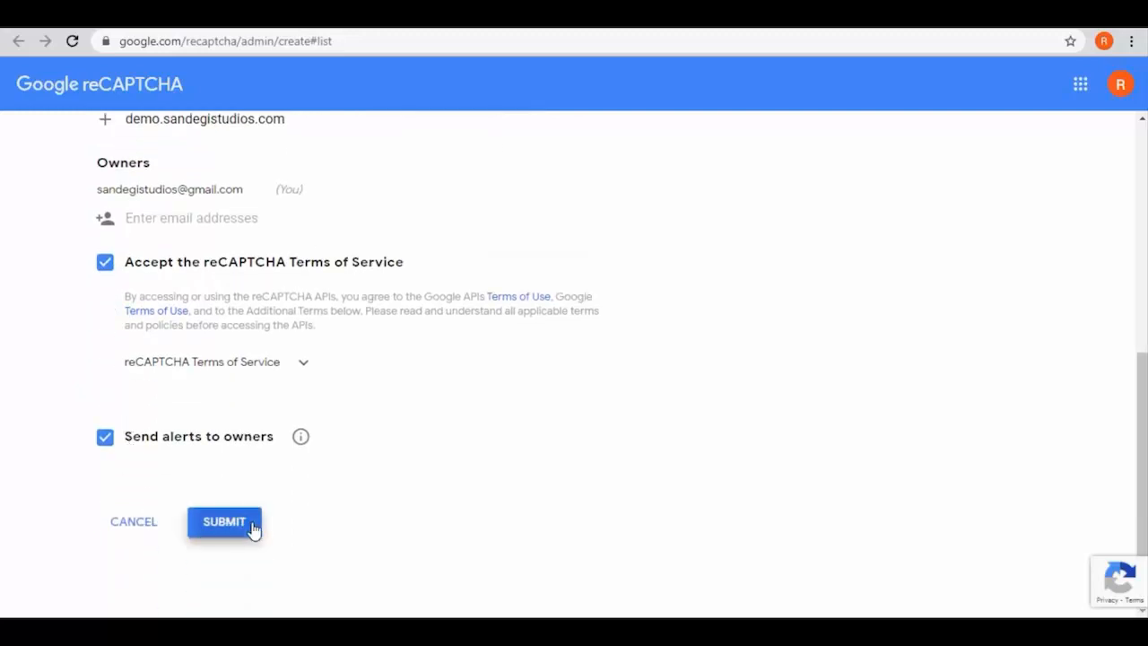
{"action": "left_click", "coordinate": [222, 520]}
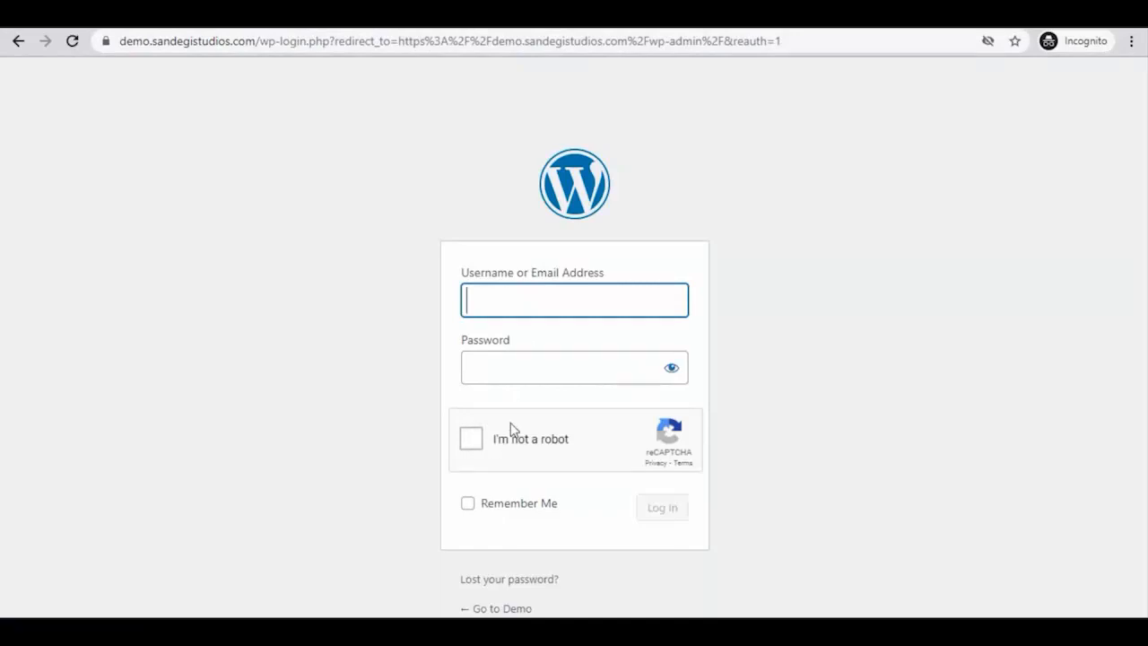
{"action": "mouse_move", "coordinate": [430, 432]}
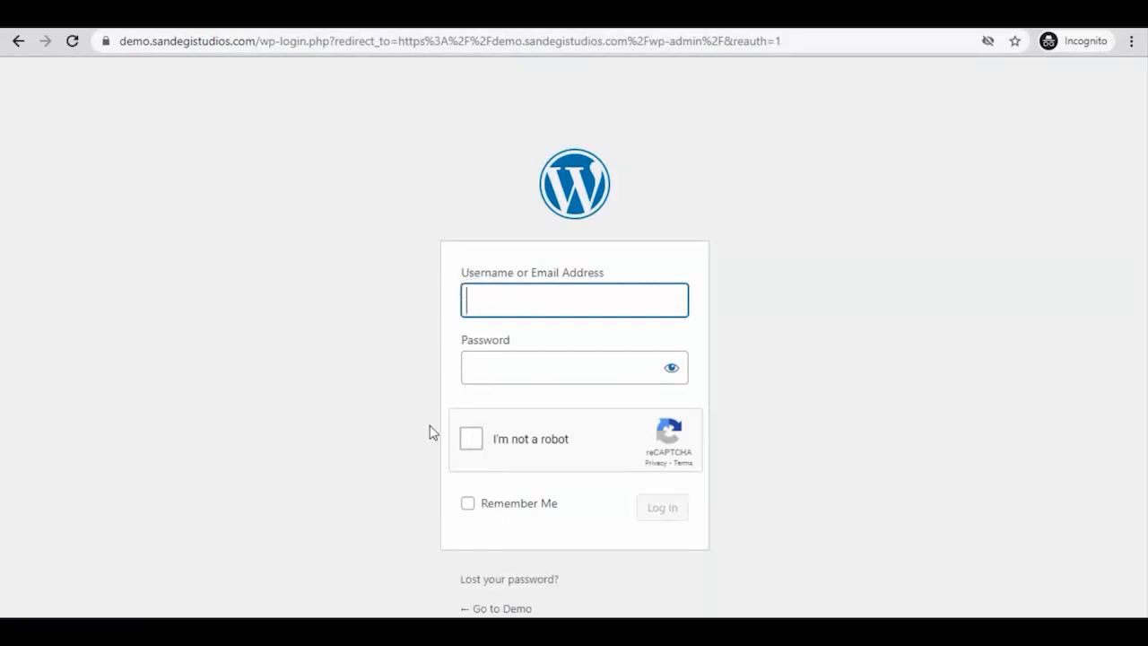